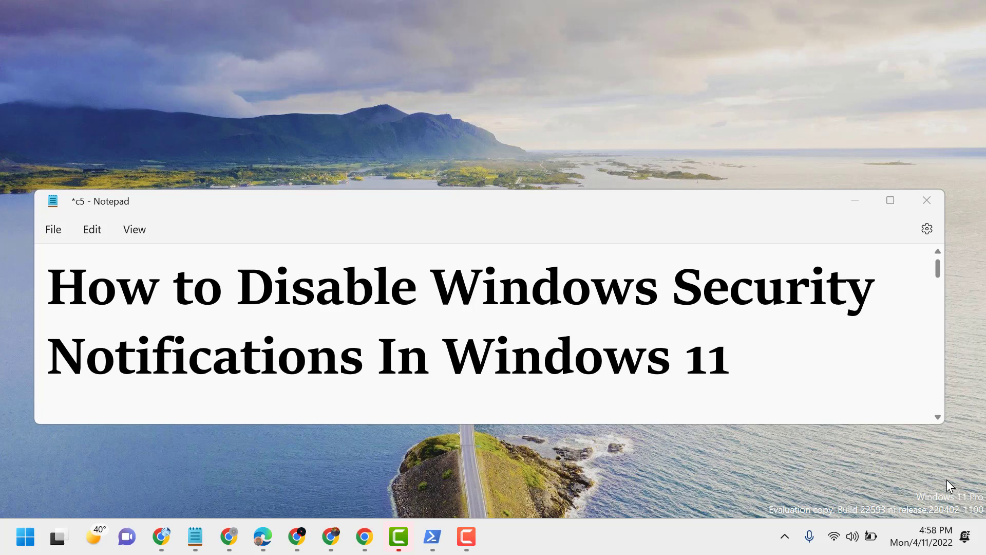
pyautogui.moveTo(505, 254)
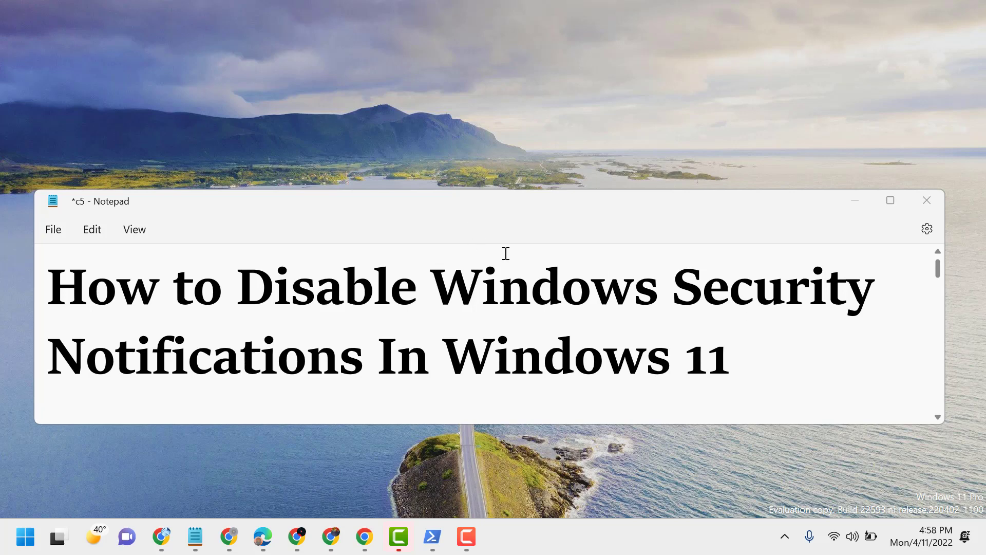
pyautogui.moveTo(890, 200)
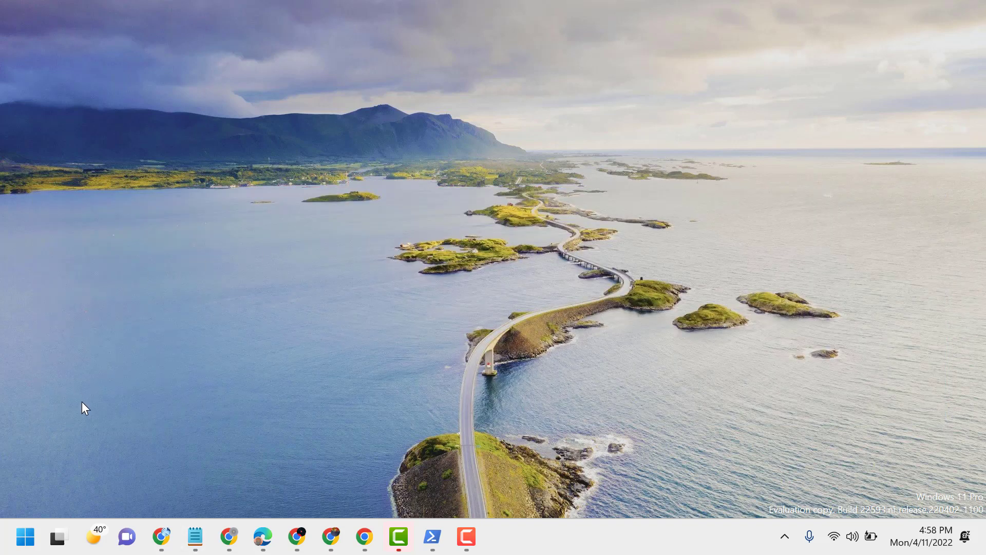
# - Launch the Settings app from the Start menu's pinned apps
pyautogui.click(25, 536)
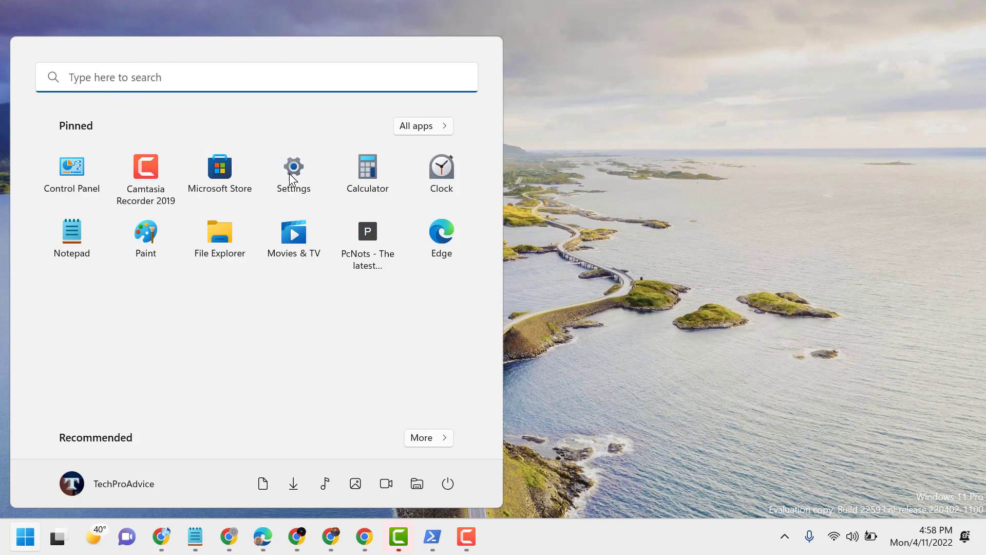
pyautogui.click(293, 168)
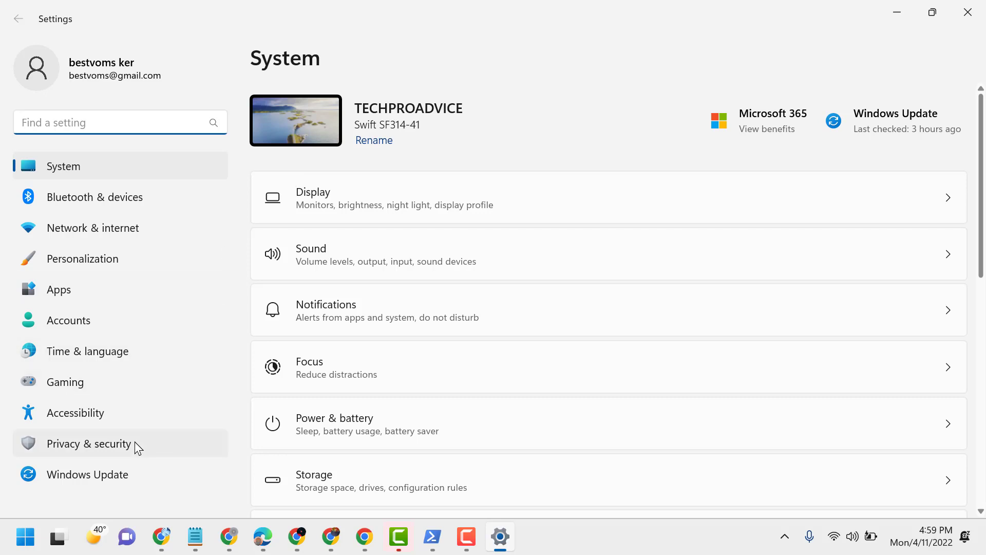
# - Go to Privacy & security and enter the Windows Security page
pyautogui.click(89, 444)
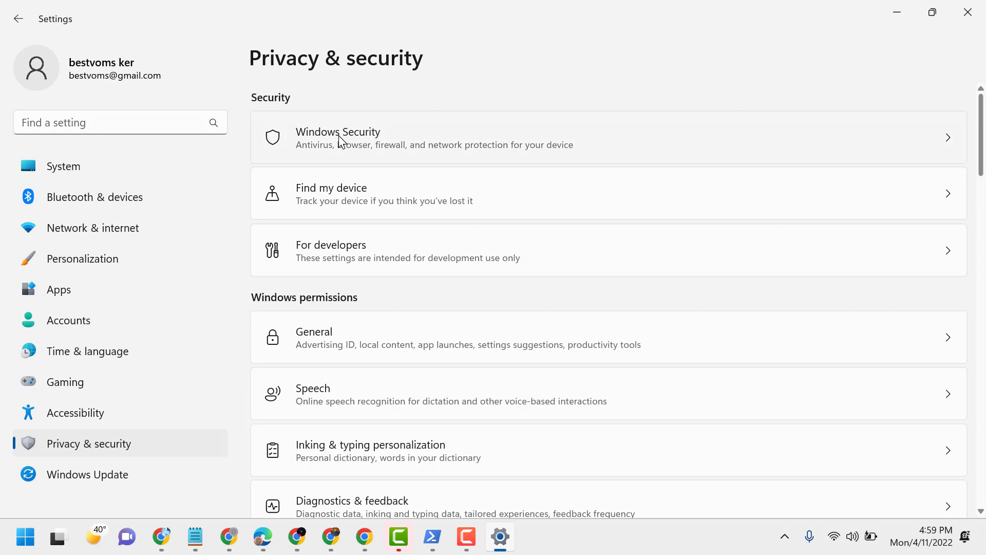
pyautogui.click(338, 137)
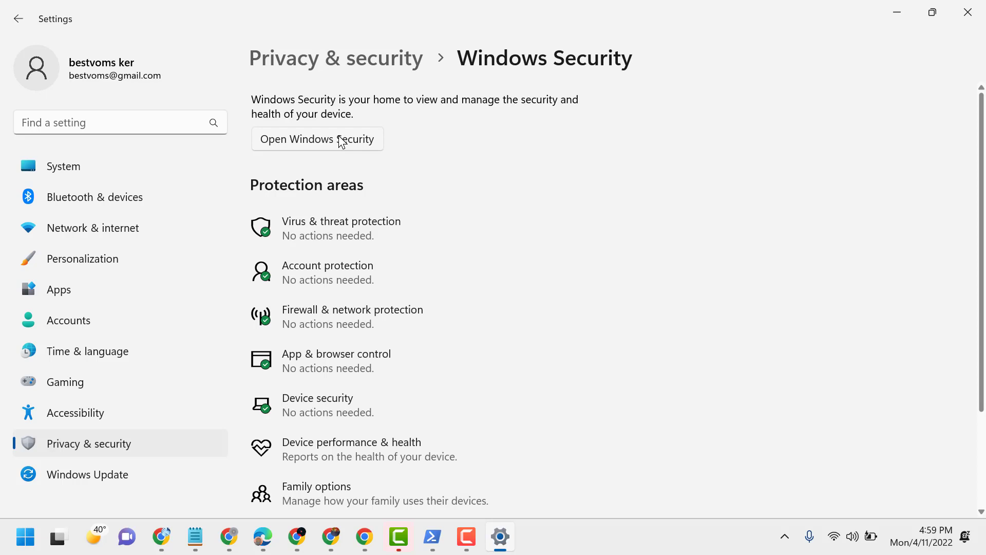
pyautogui.moveTo(521, 450)
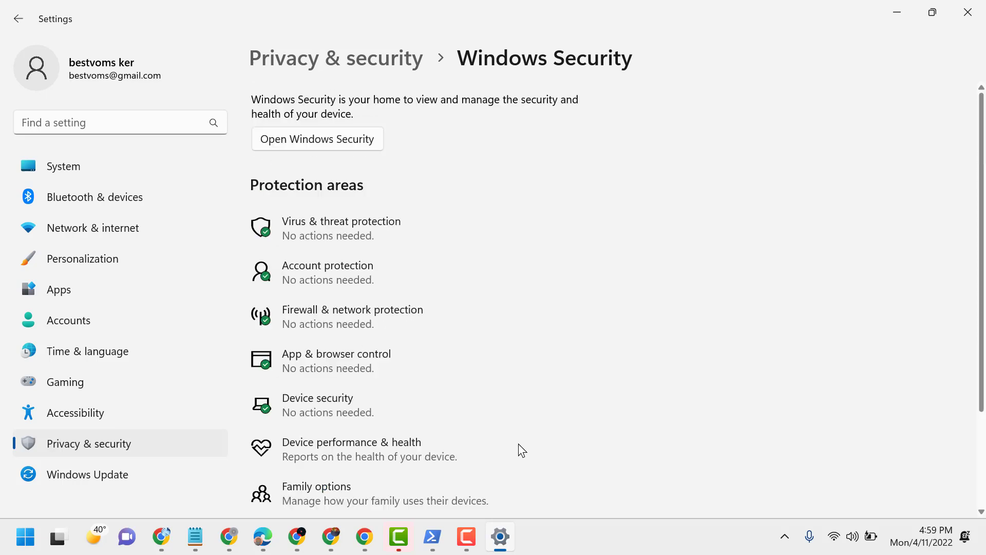
pyautogui.moveTo(360, 157)
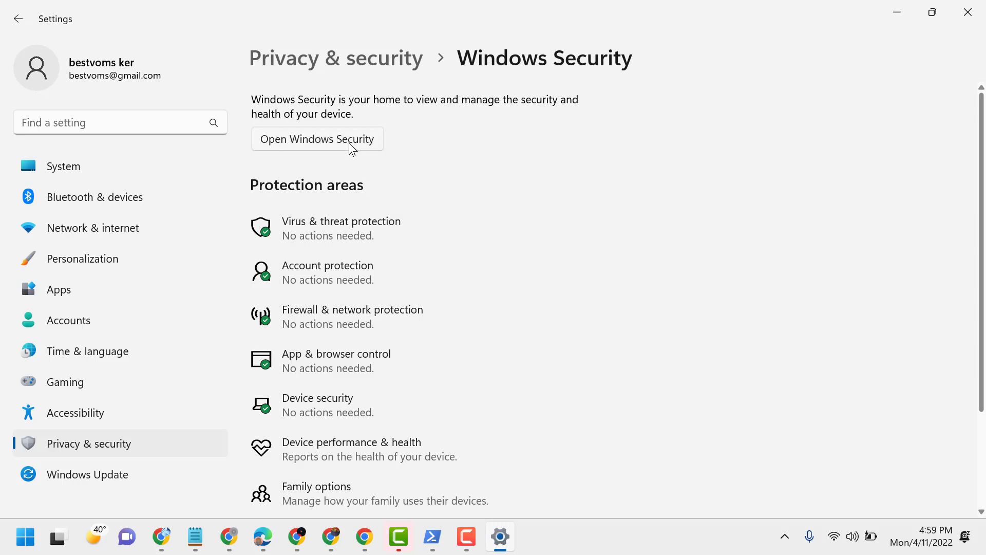
# - Launch the Windows Security app and reach its Settings page with notification options
pyautogui.click(316, 138)
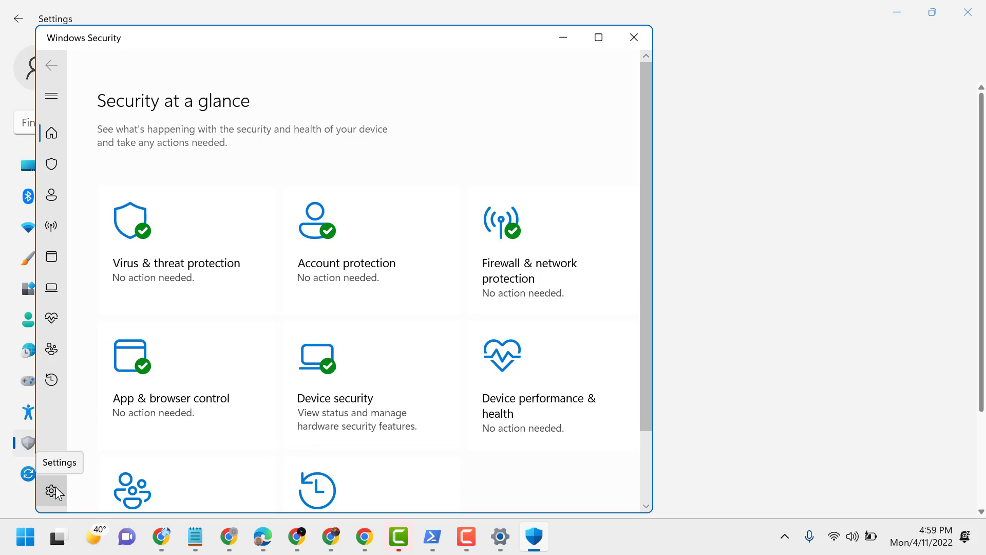
pyautogui.moveTo(85, 44)
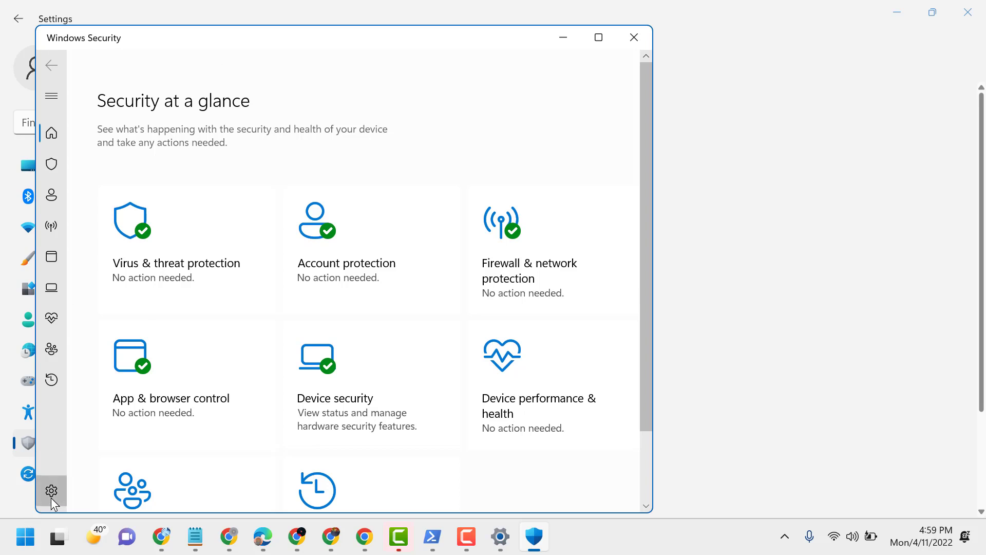
pyautogui.click(51, 491)
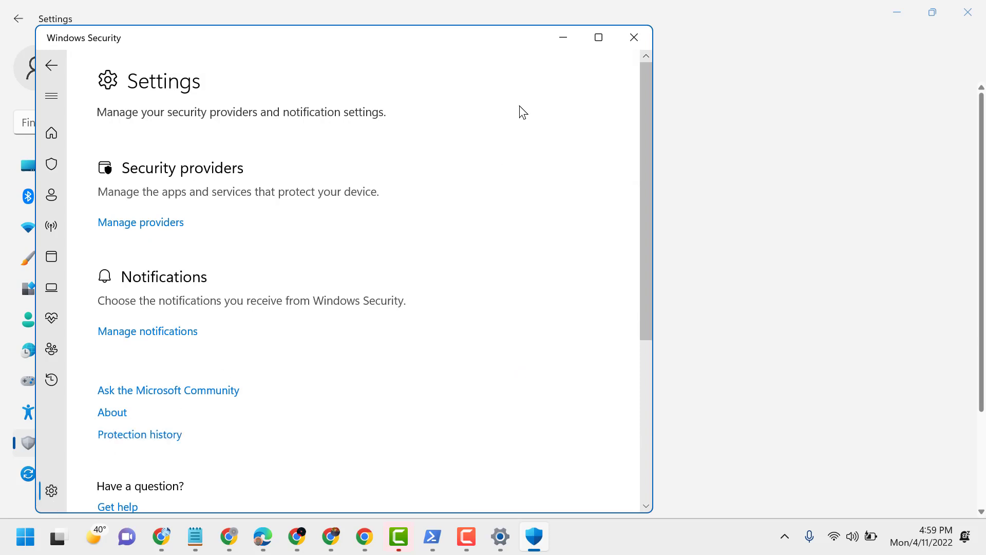
pyautogui.moveTo(597, 36)
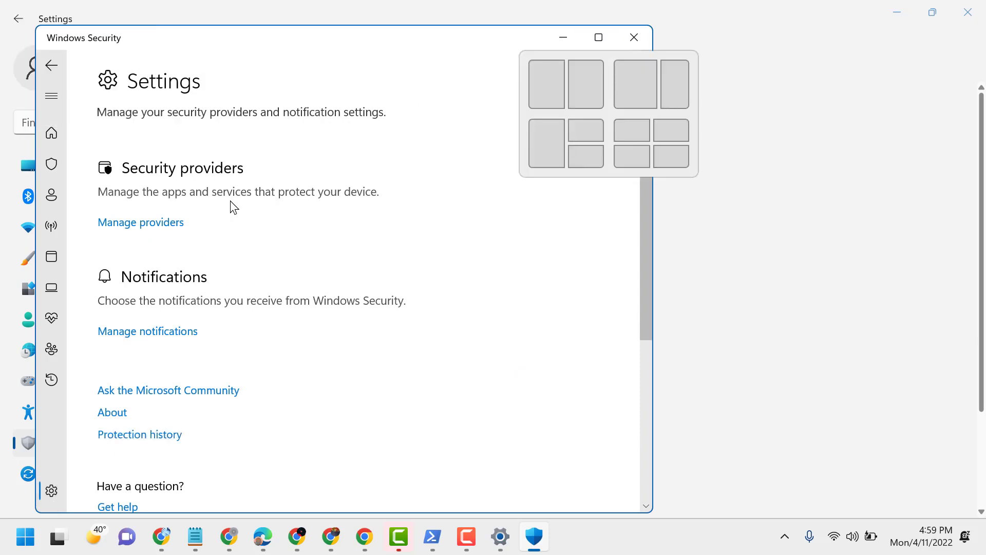
pyautogui.scroll(-3)
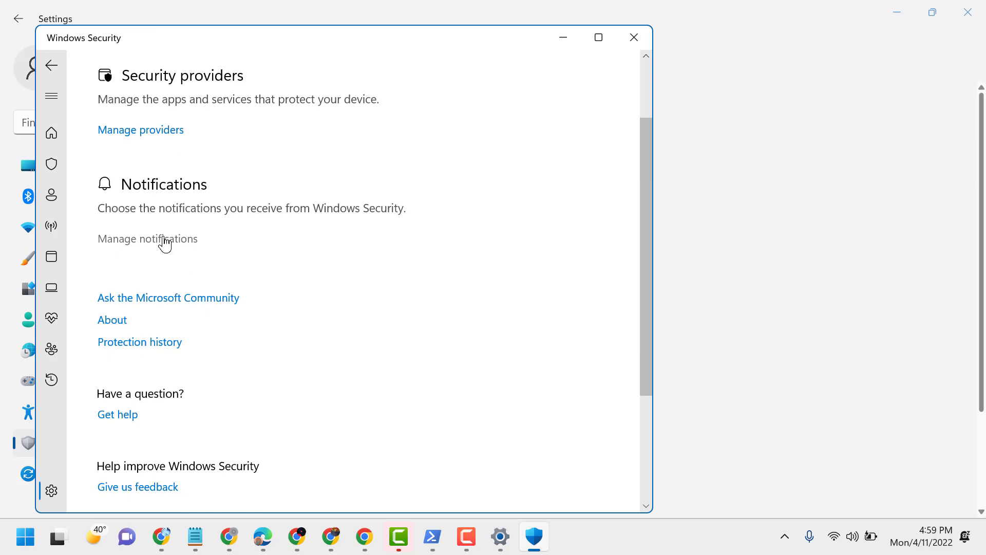
pyautogui.moveTo(166, 247)
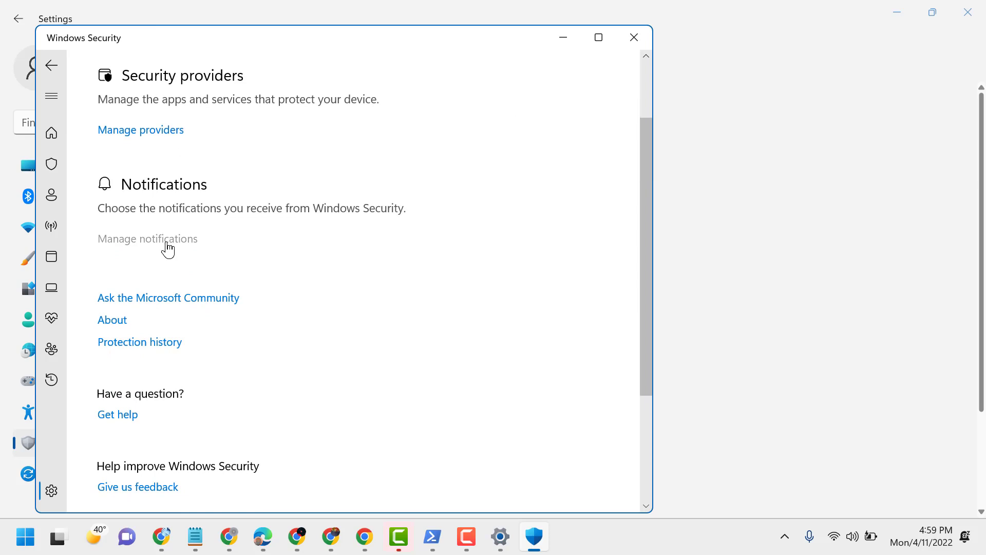
# - In Manage notifications, switch virus & threat, account protection and firewall notifications Off
pyautogui.click(147, 238)
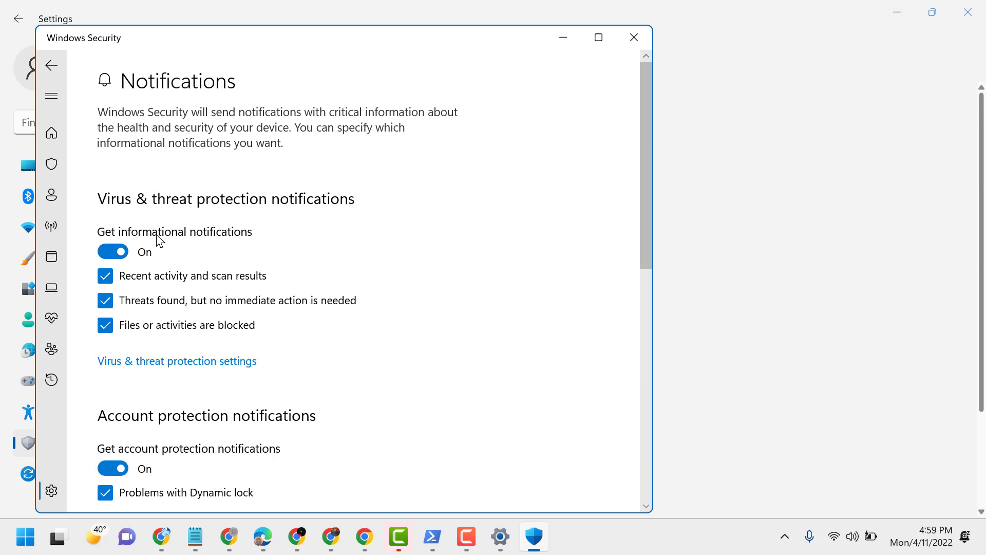
pyautogui.click(113, 250)
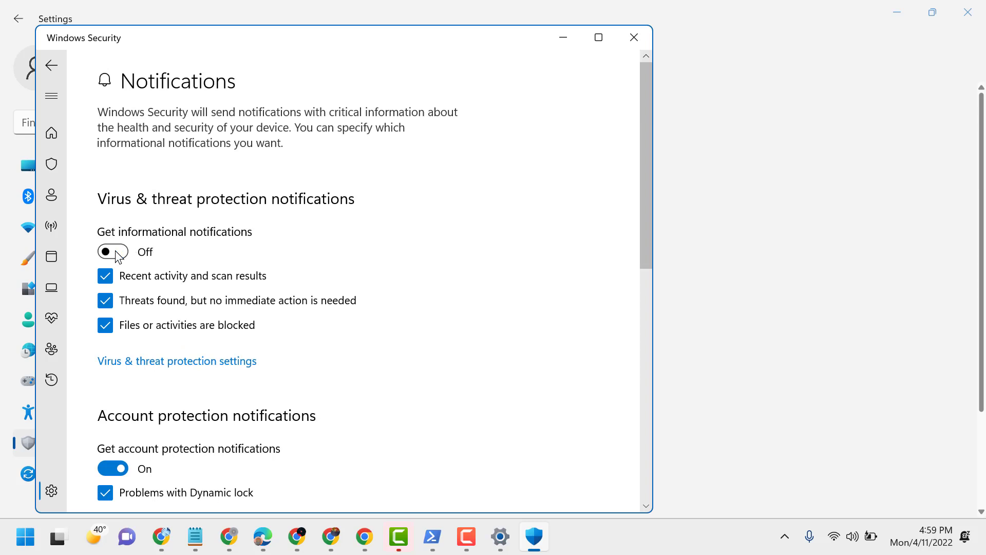
pyautogui.scroll(-3)
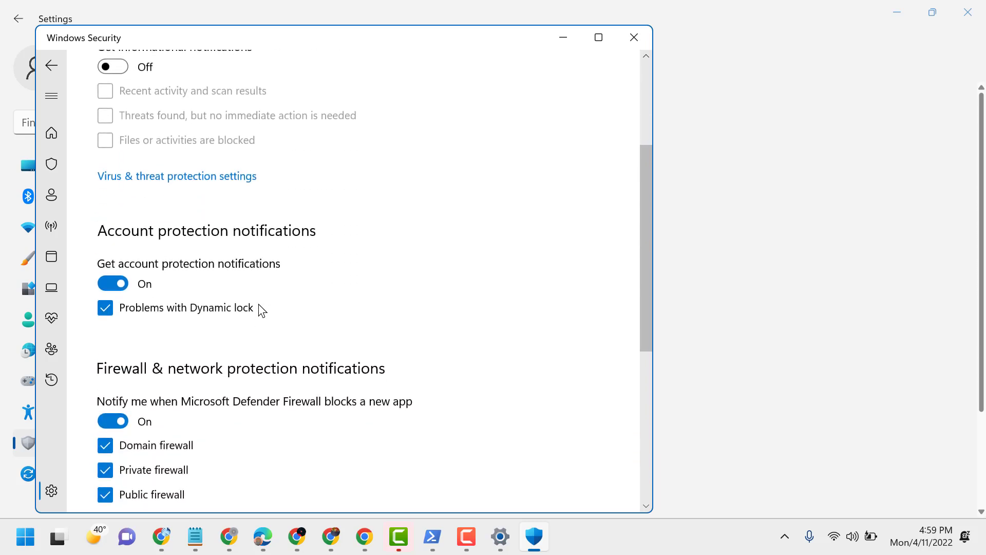
pyautogui.moveTo(143, 260)
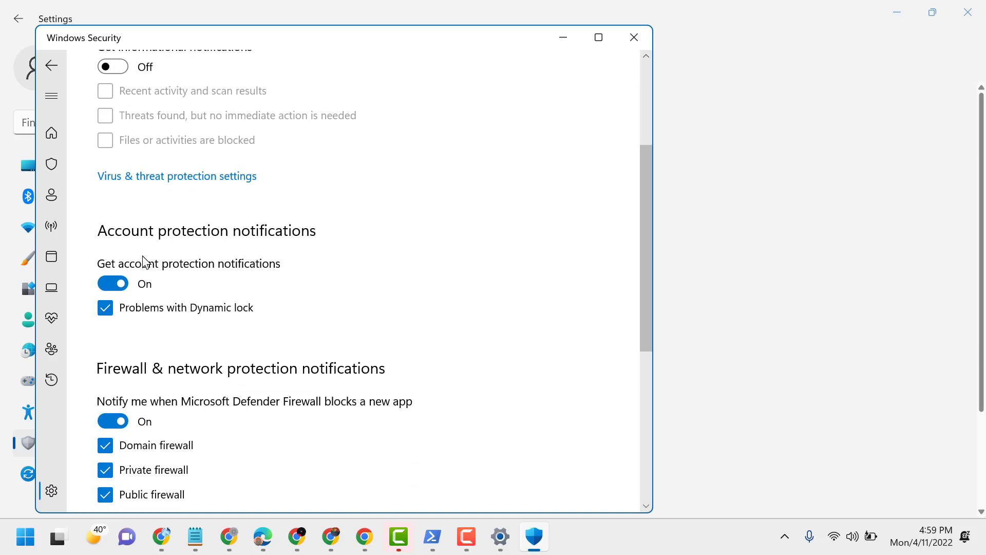
pyautogui.click(113, 284)
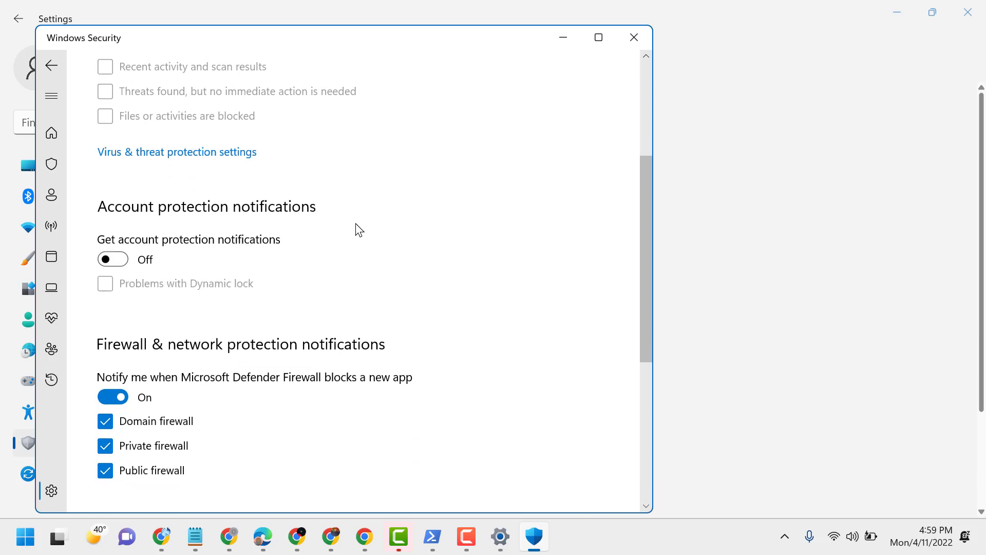
pyautogui.scroll(-3)
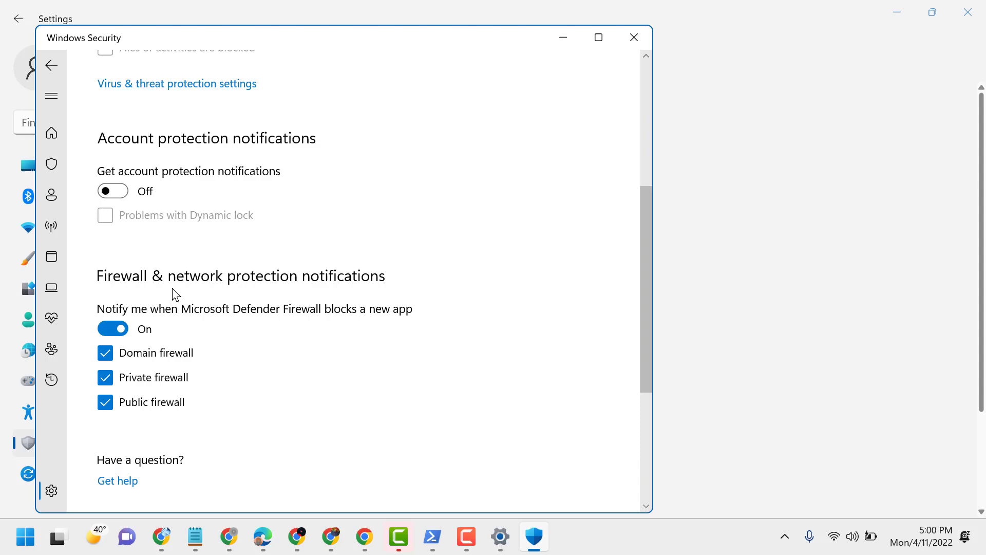
pyautogui.click(113, 329)
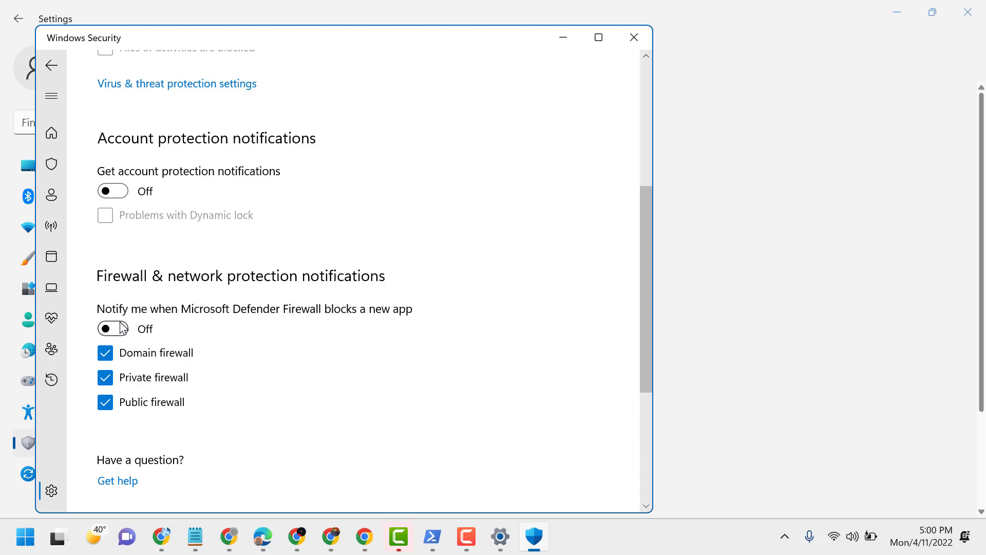
pyautogui.scroll(-3)
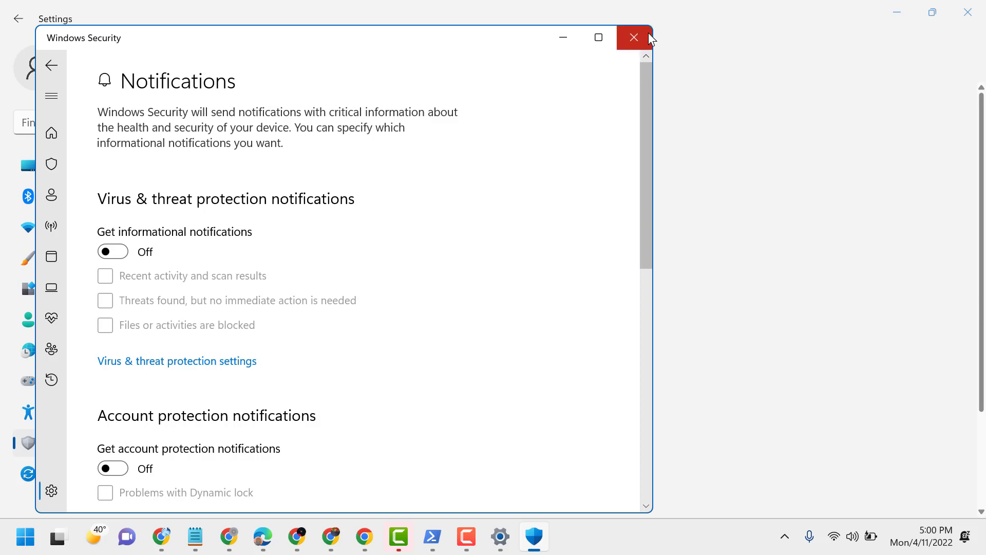
# - Close Windows Security and Settings, then restore the Notepad tutorial title note
pyautogui.click(633, 37)
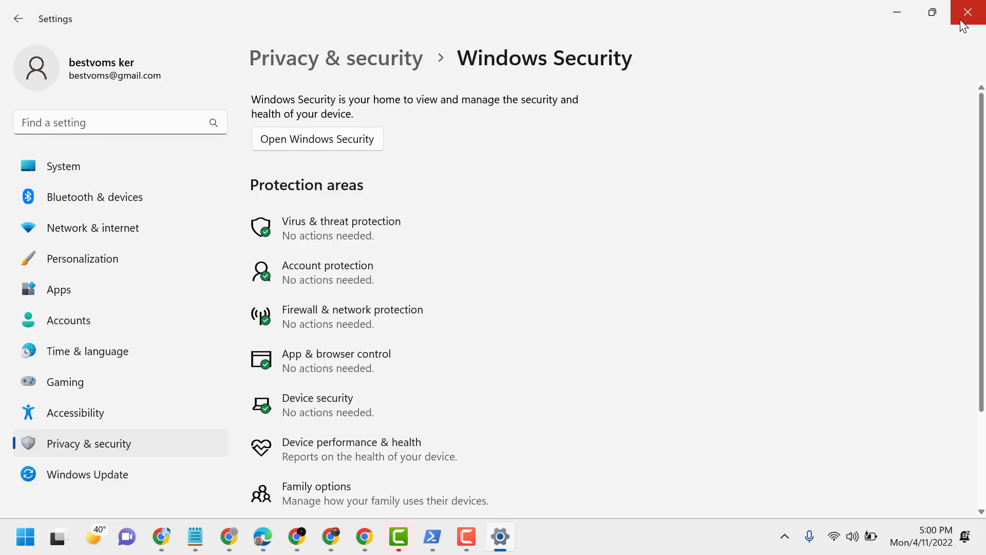
pyautogui.click(968, 12)
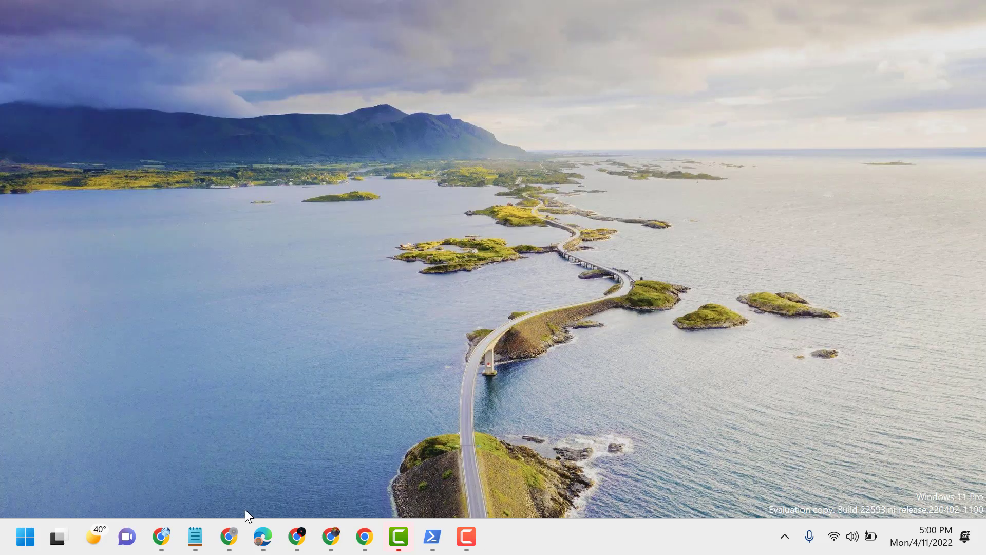
pyautogui.click(195, 536)
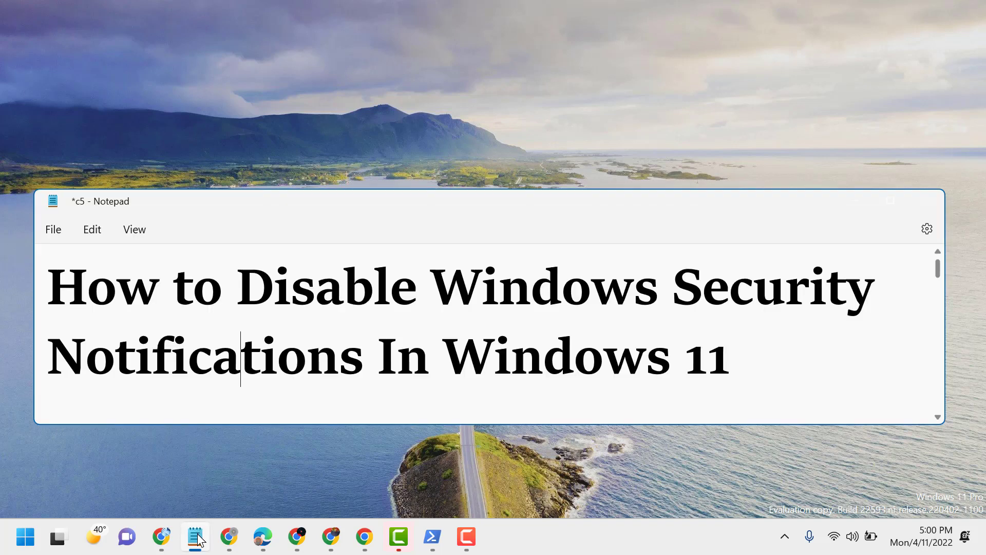